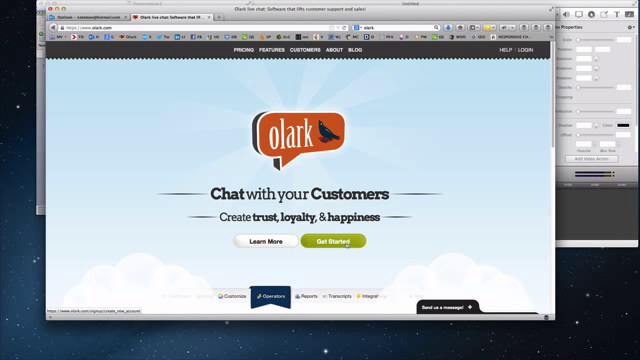
Step: Begin Olark account sign-up from the Get Started button on olark.com
{"action": "left_click", "coordinate": [342, 242]}
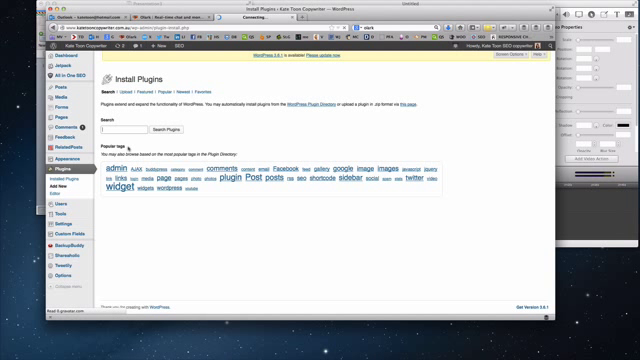
Step: Search the WordPress Add New plugins page for the Olark live chat plugin
{"action": "type", "text": "clerk"}
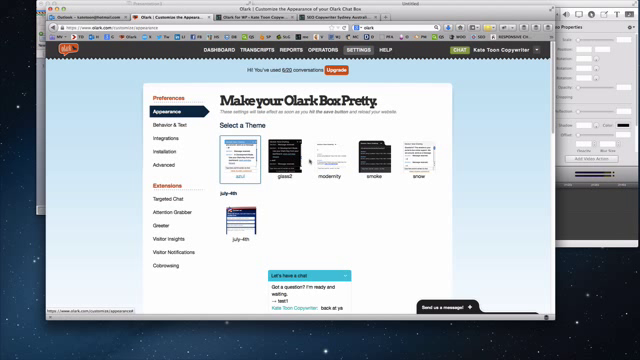
{"action": "mouse_move", "coordinate": [311, 158]}
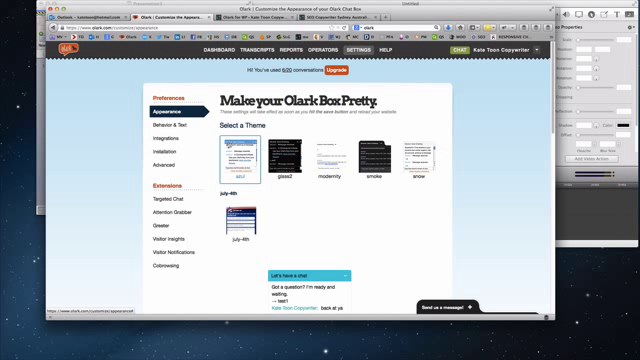
Step: Scroll the Olark Appearance settings past the themes to the colour options
{"action": "scroll", "scroll_direction": "down", "scroll_amount": 3}
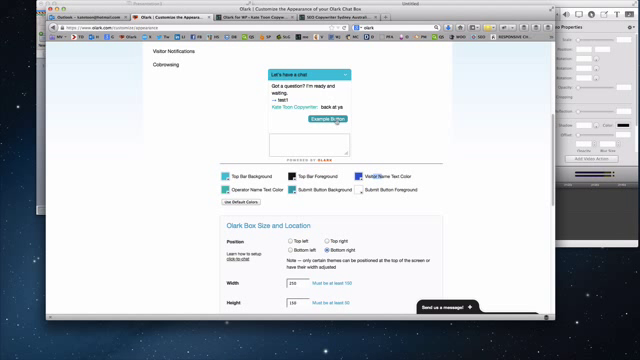
{"action": "scroll", "scroll_direction": "down", "scroll_amount": 3}
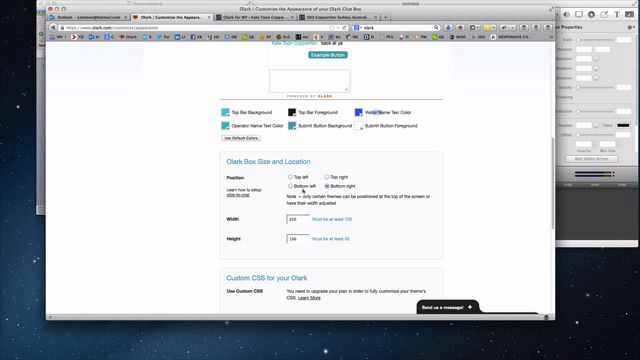
{"action": "scroll", "scroll_direction": "down", "scroll_amount": 3}
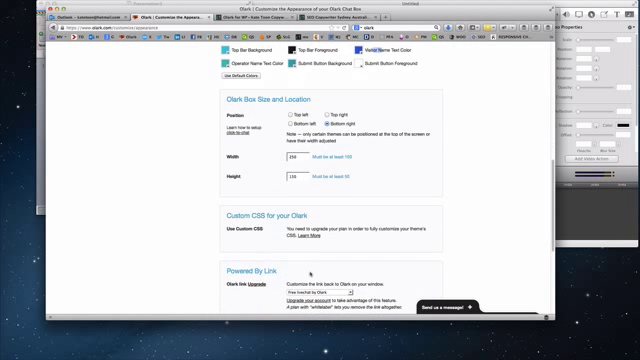
{"action": "scroll", "scroll_direction": "down", "scroll_amount": 3}
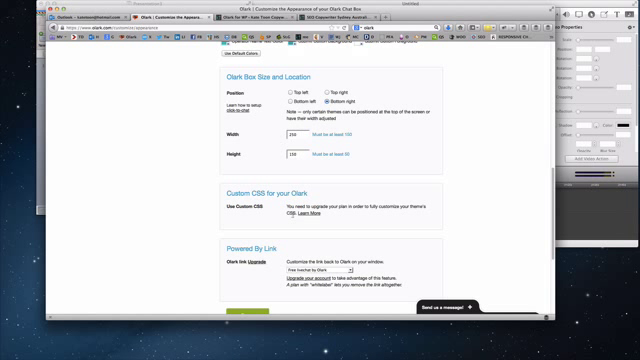
{"action": "scroll", "scroll_direction": "down", "scroll_amount": 3}
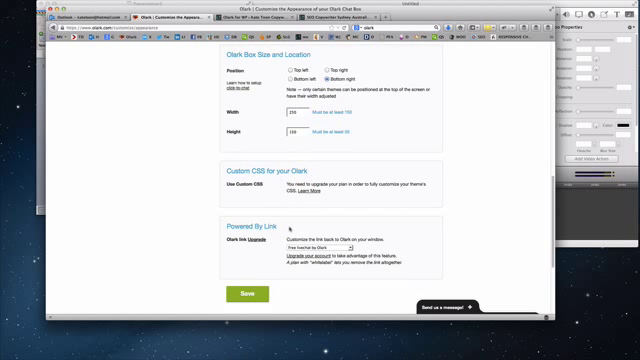
{"action": "scroll", "scroll_direction": "down", "scroll_amount": 3}
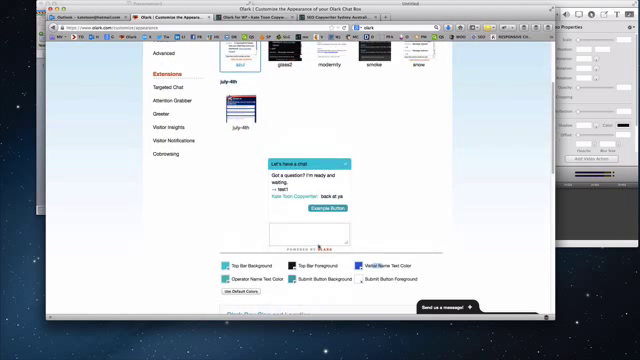
{"action": "scroll", "scroll_direction": "up", "scroll_amount": 3}
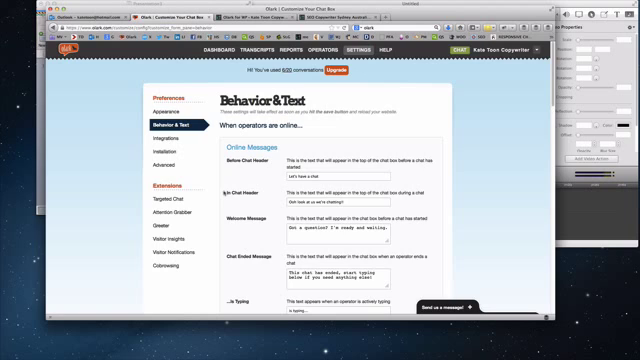
Step: Scroll the Behavior & Text settings to the Online Messages fields
{"action": "scroll", "scroll_direction": "down", "scroll_amount": 3}
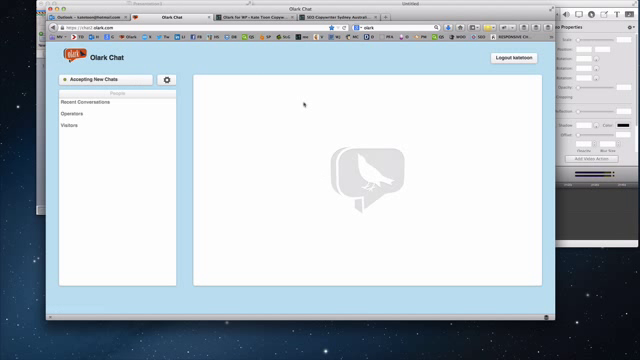
{"action": "mouse_move", "coordinate": [174, 161]}
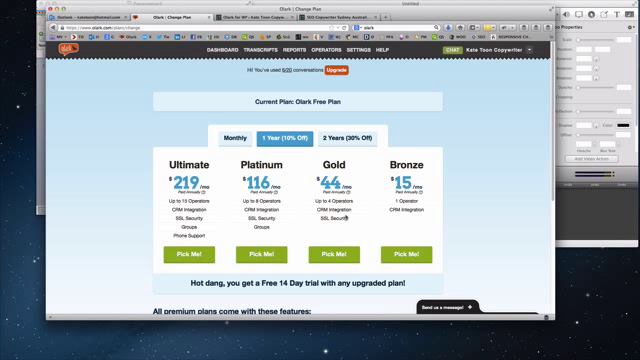
Step: Review the Ultimate, Platinum, Gold and Bronze plans on the Change Plan page
{"action": "scroll", "scroll_direction": "down", "scroll_amount": 3}
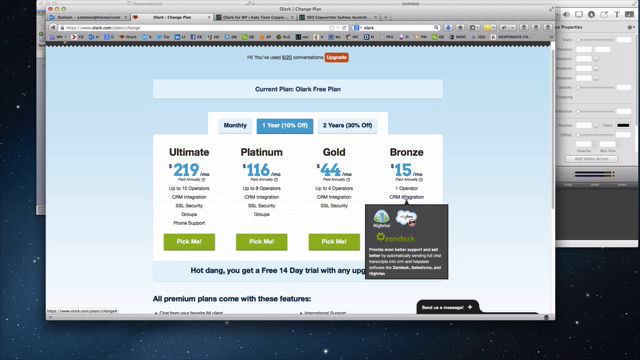
{"action": "scroll", "scroll_direction": "down", "scroll_amount": 3}
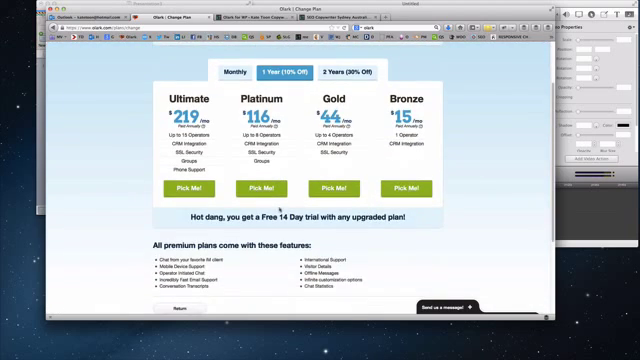
{"action": "scroll", "scroll_direction": "down", "scroll_amount": 3}
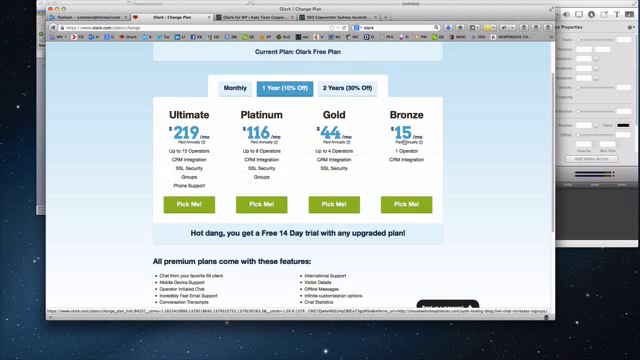
{"action": "scroll", "scroll_direction": "down", "scroll_amount": 3}
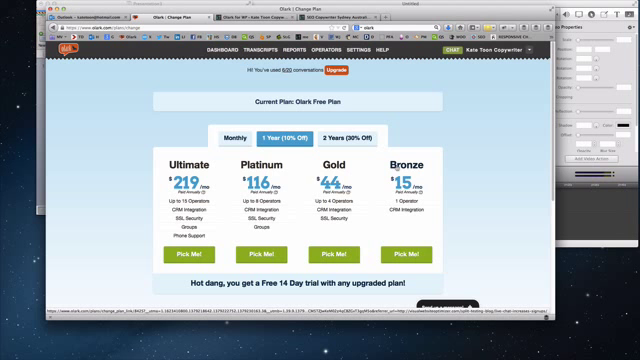
{"action": "scroll", "scroll_direction": "down", "scroll_amount": 3}
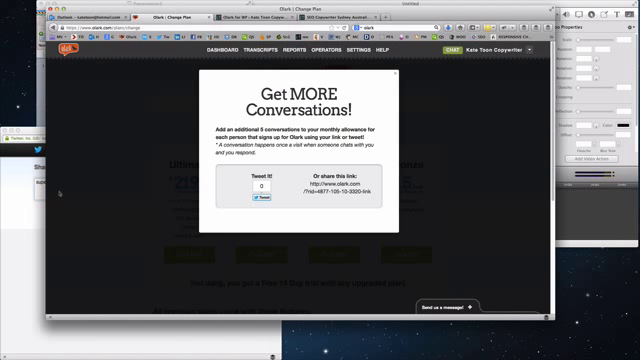
Step: Dismiss the Get MORE Conversations popup and return to the premium features list
{"action": "left_click", "coordinate": [254, 198]}
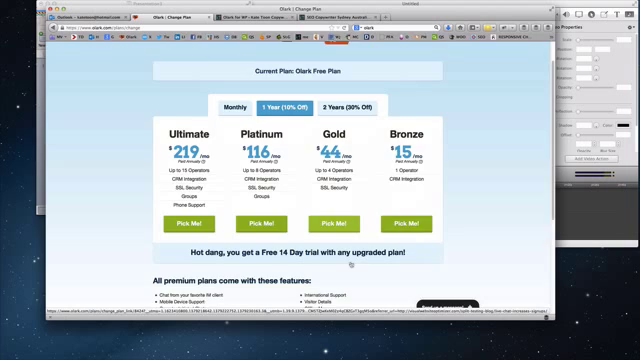
{"action": "scroll", "scroll_direction": "down", "scroll_amount": 3}
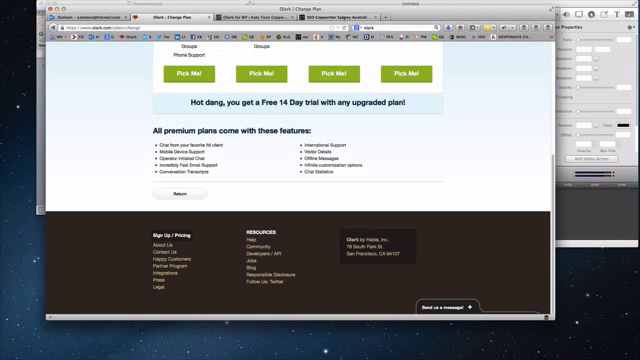